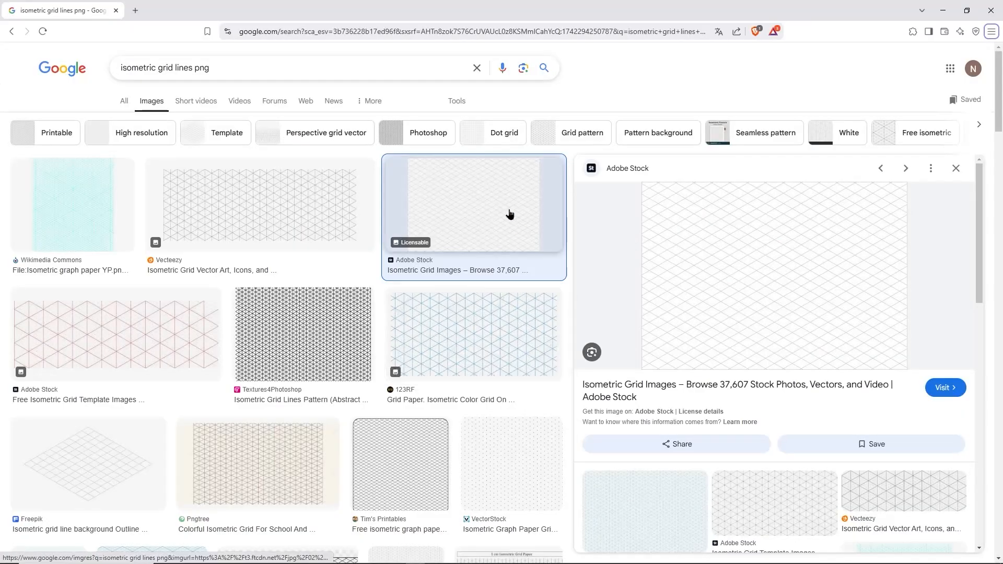
- Scroll the 'isometric grid lines png' image results to find a grid thumbnail
scroll("down", 3)
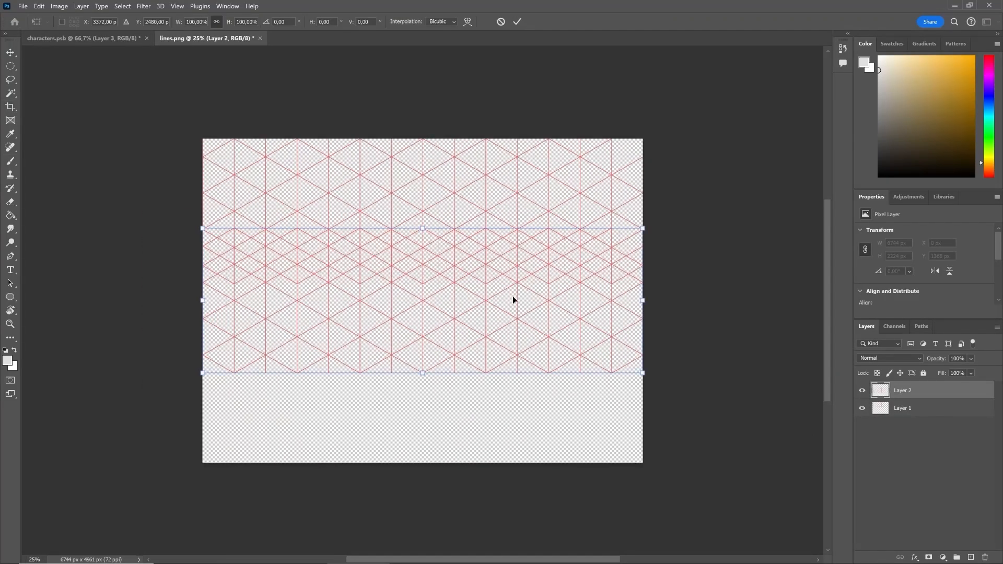
- Bring the red isometric grid image into lines.png as Layer 2
left_click(10, 106)
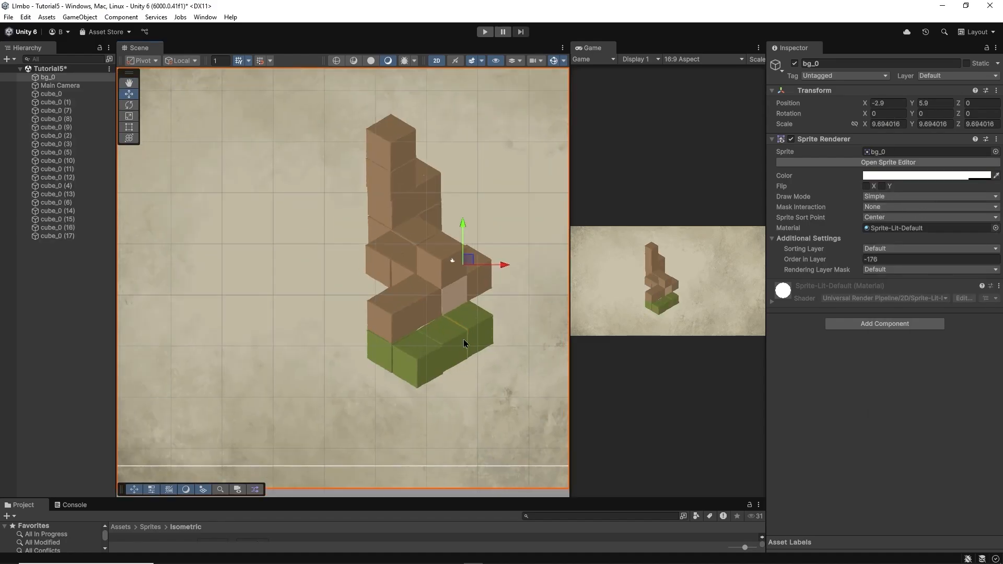
left_click(520, 320)
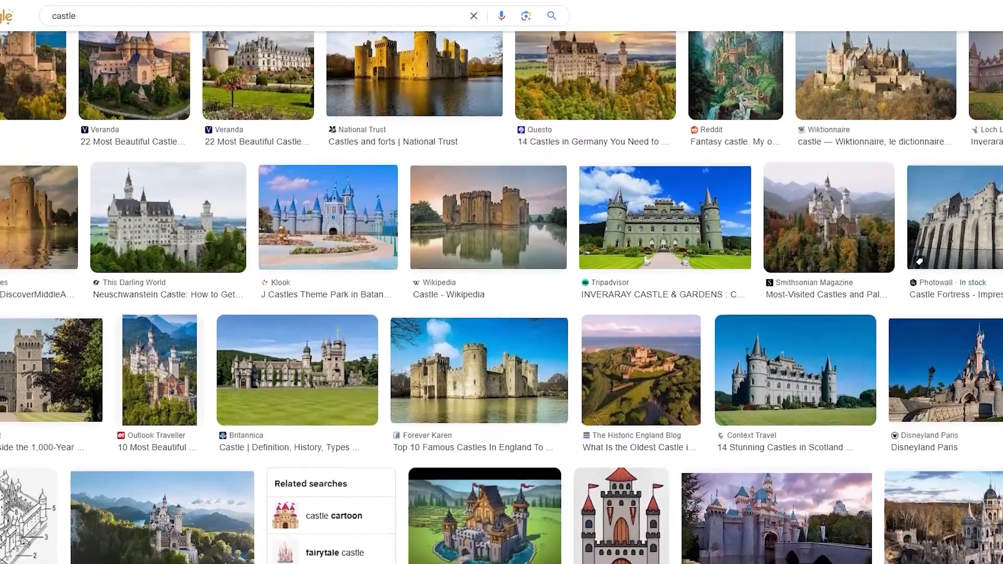
- Scroll the 'castle' image results and select a castle reference image
scroll("down", 3)
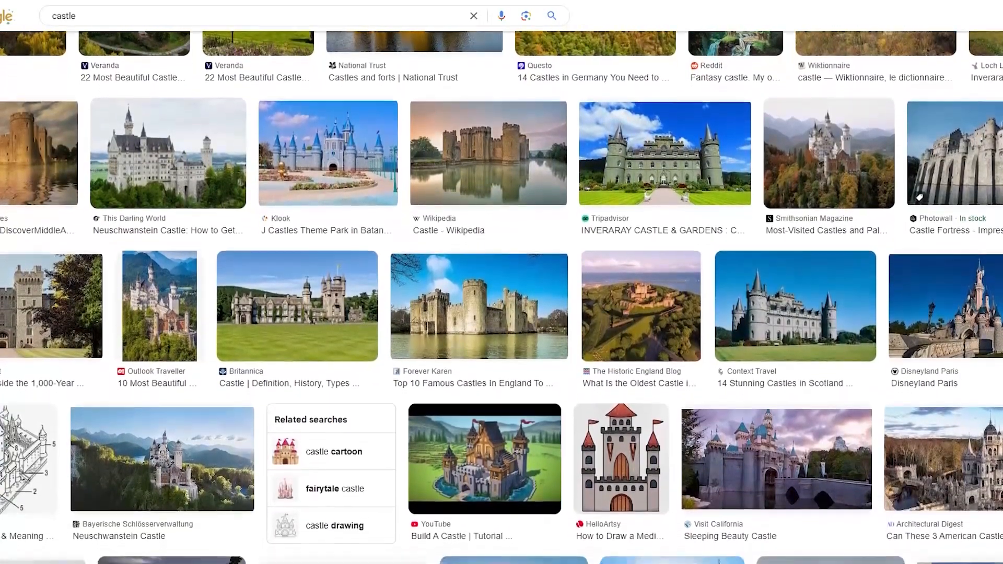
left_click(478, 306)
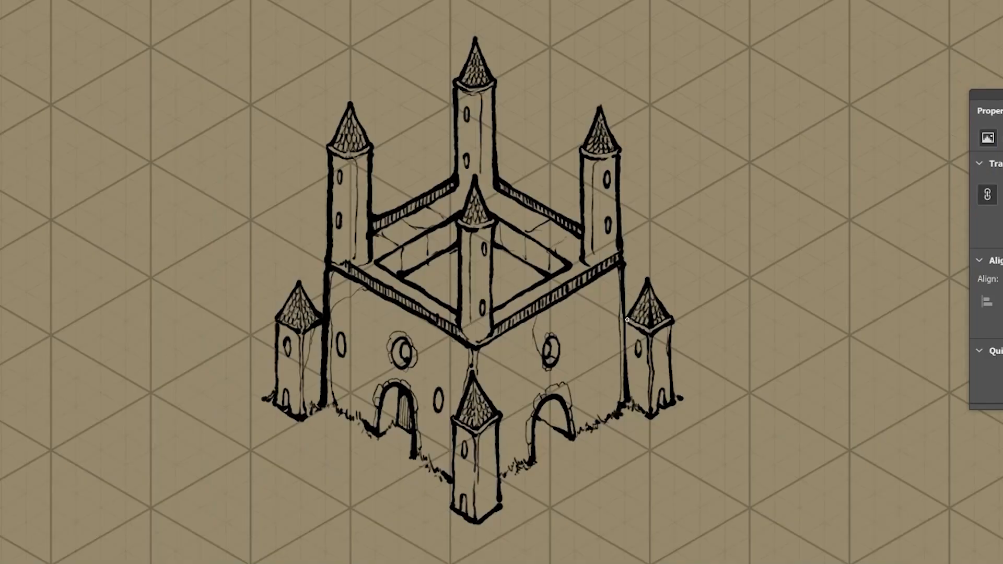
mouse_move(277, 321)
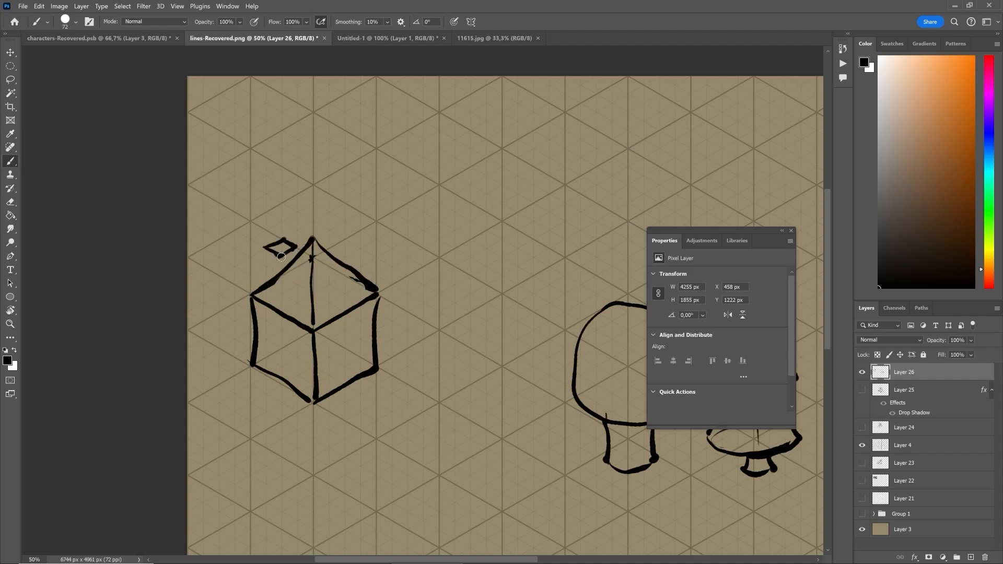
- Scroll the canvas to sketch the peaked isometric cube on Layer 26
scroll("down", 3)
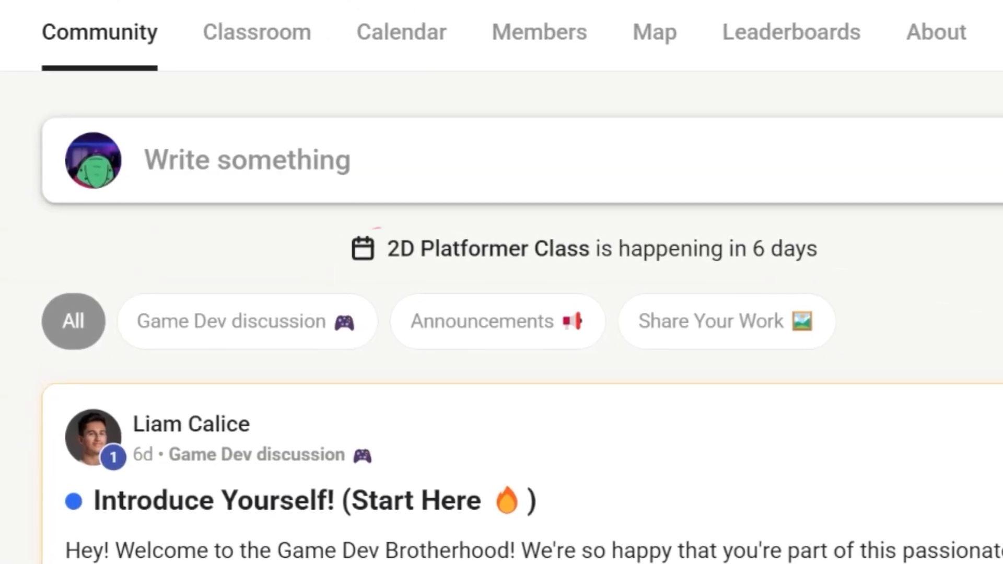
- View the group's Calendar and scroll through the upcoming classes list
left_click(401, 32)
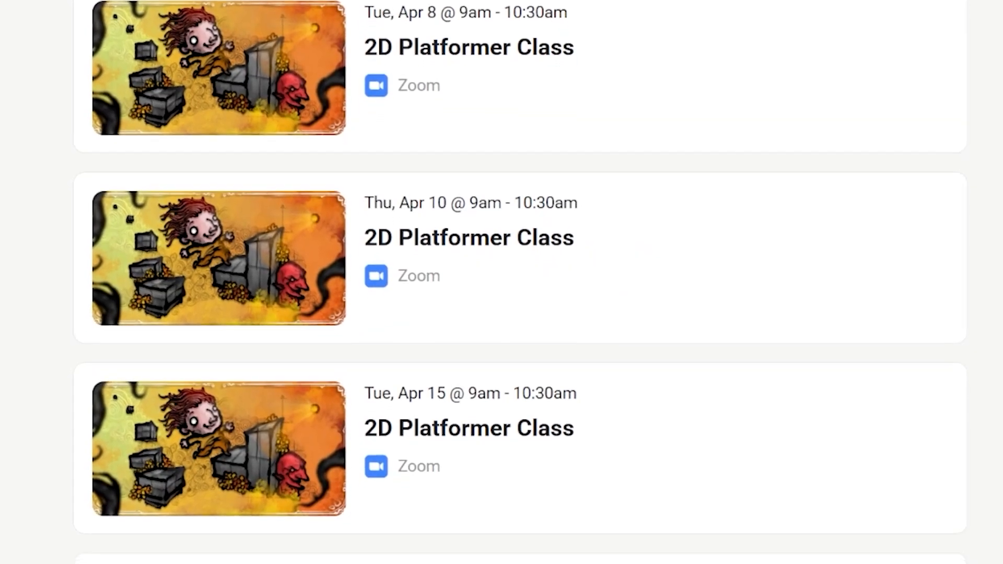
scroll("down", 3)
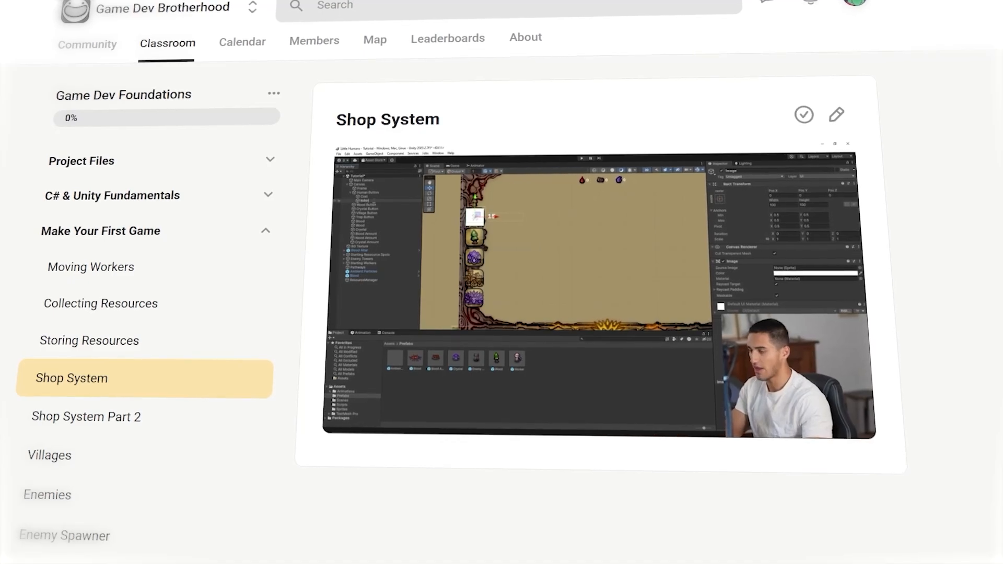
- Switch to Game Art Foundations and open its Character Design 5 lesson
left_click(47, 496)
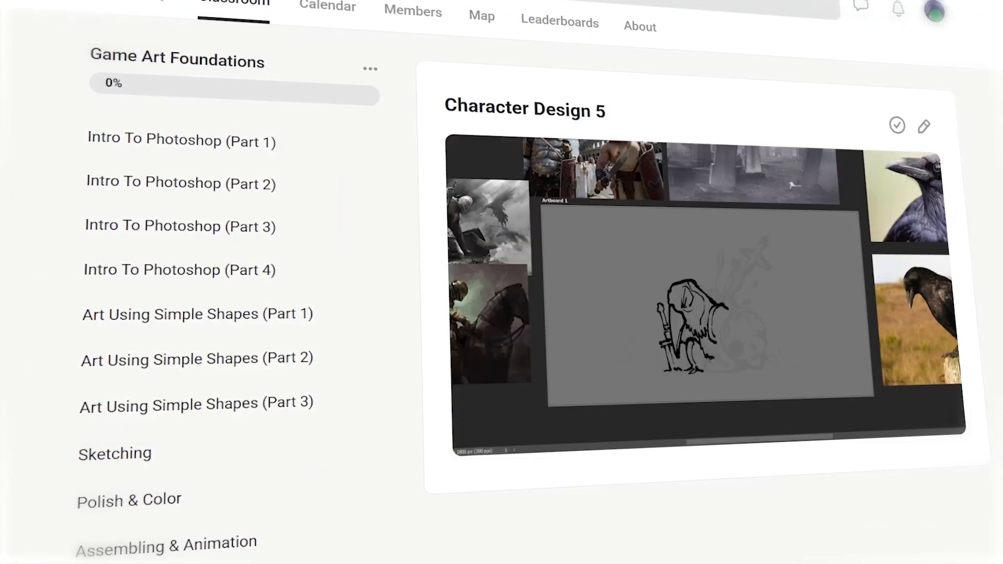
left_click(166, 544)
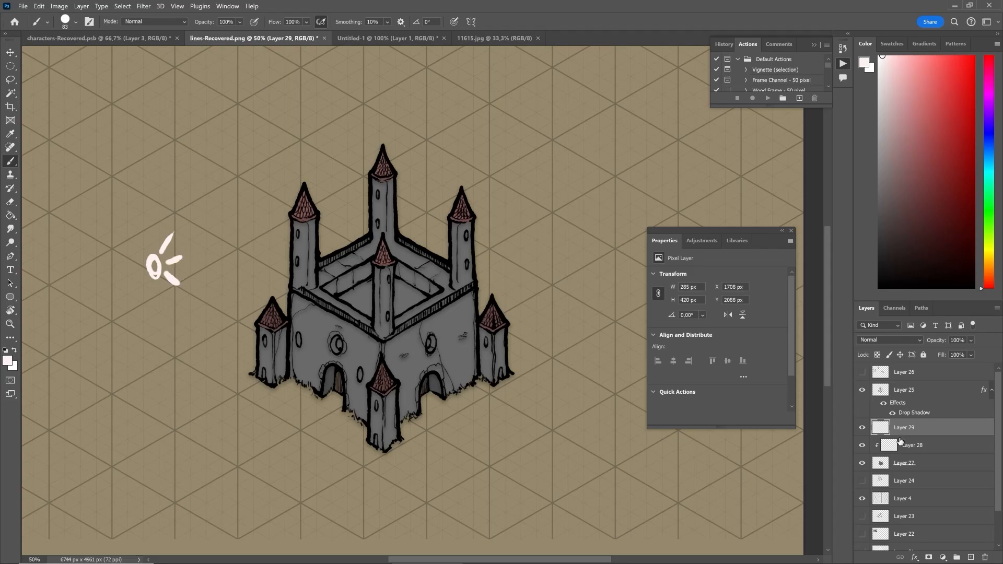
left_click(905, 445)
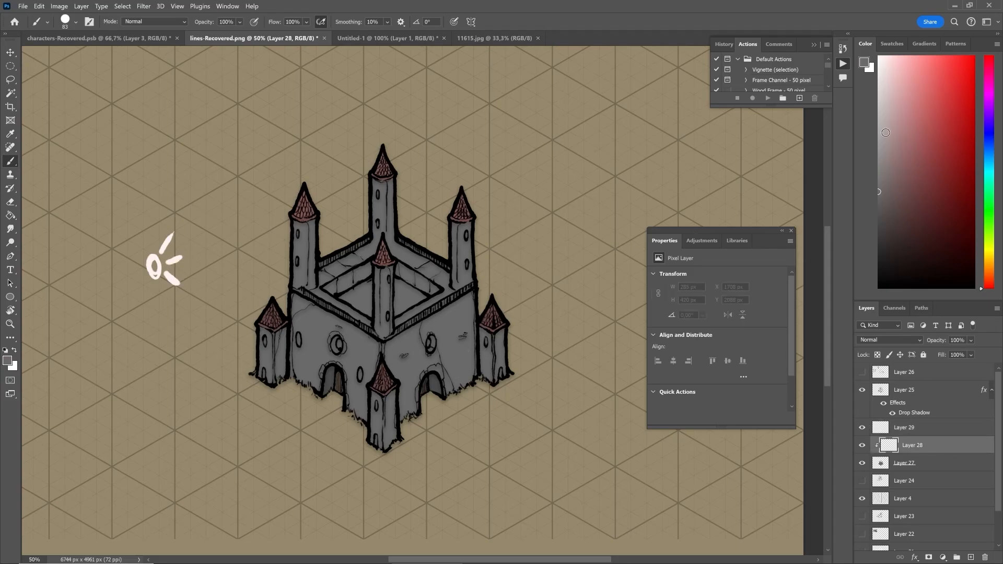
left_click(413, 403)
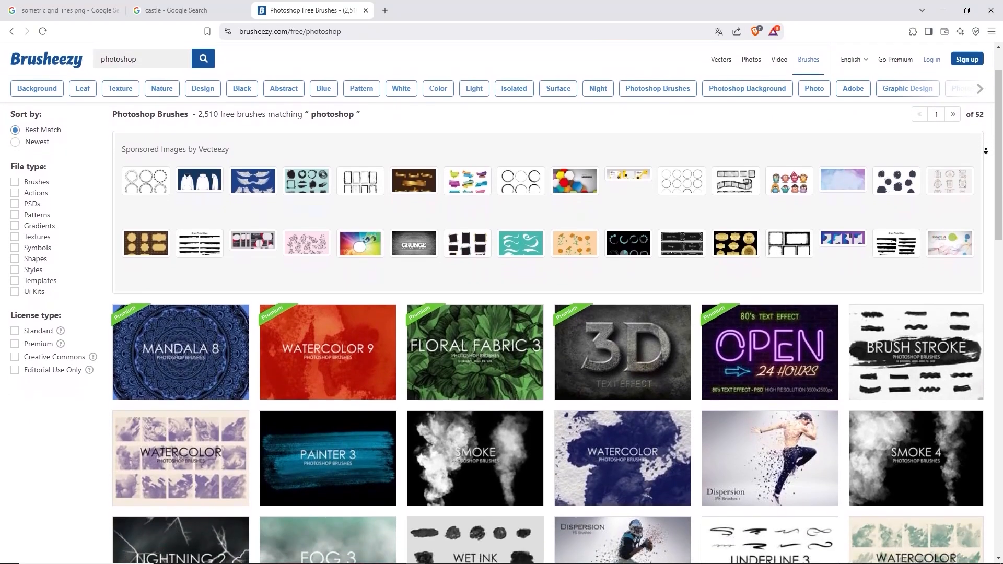
- Scroll through Brusheezy's free Photoshop brush search results
scroll("down", 3)
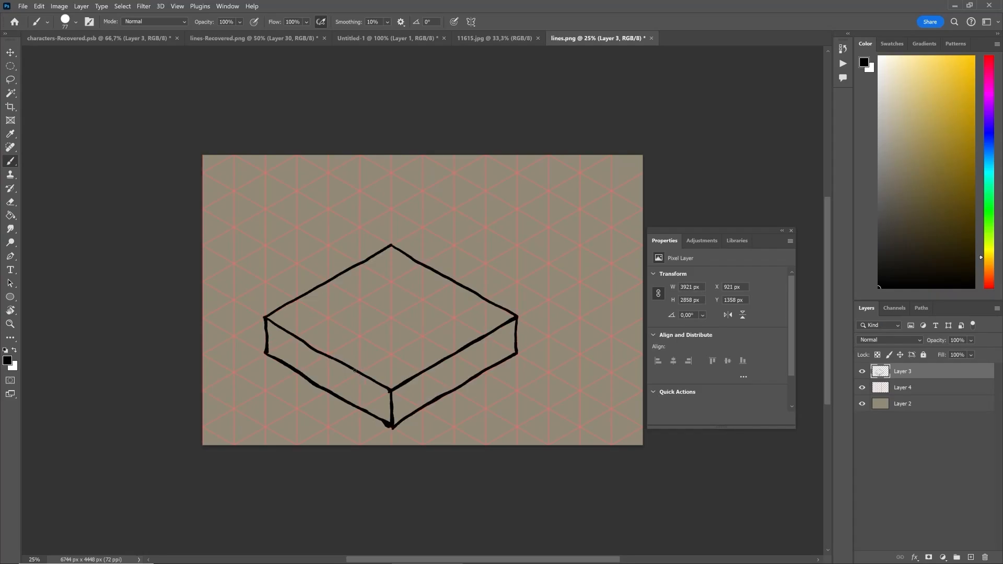
mouse_move(373, 373)
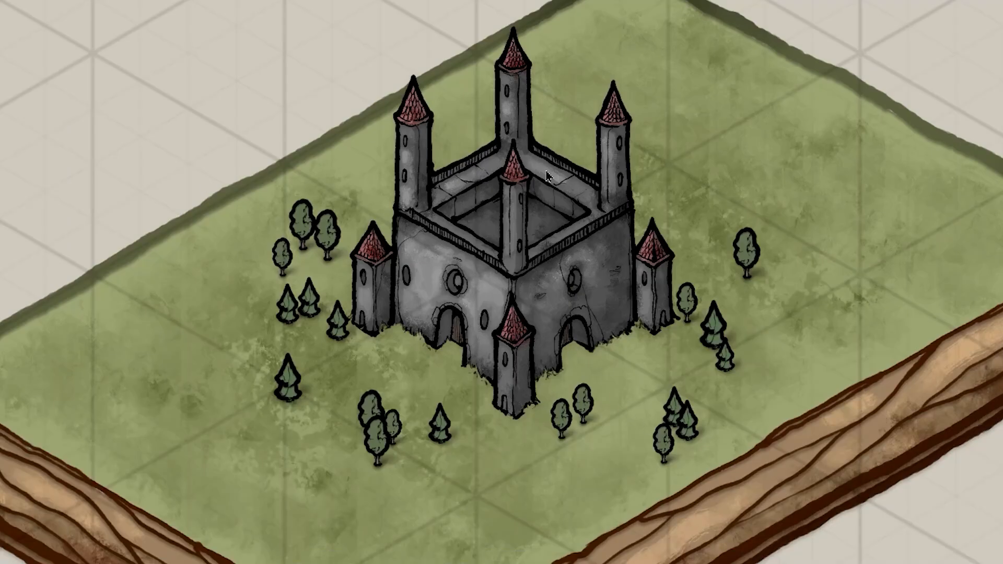
mouse_move(636, 356)
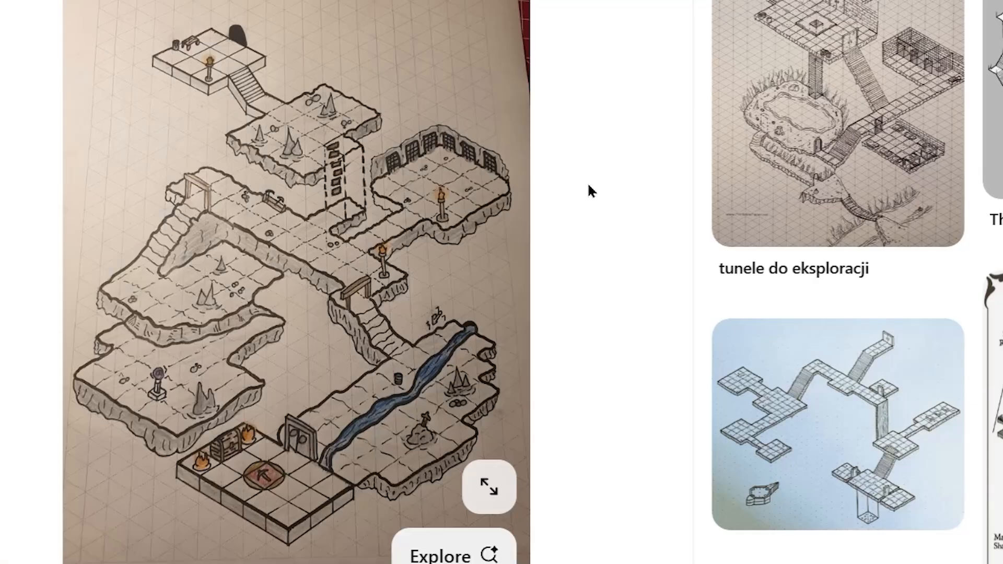
- Scroll through the isometric dungeon map pin and its comments
scroll("down", 3)
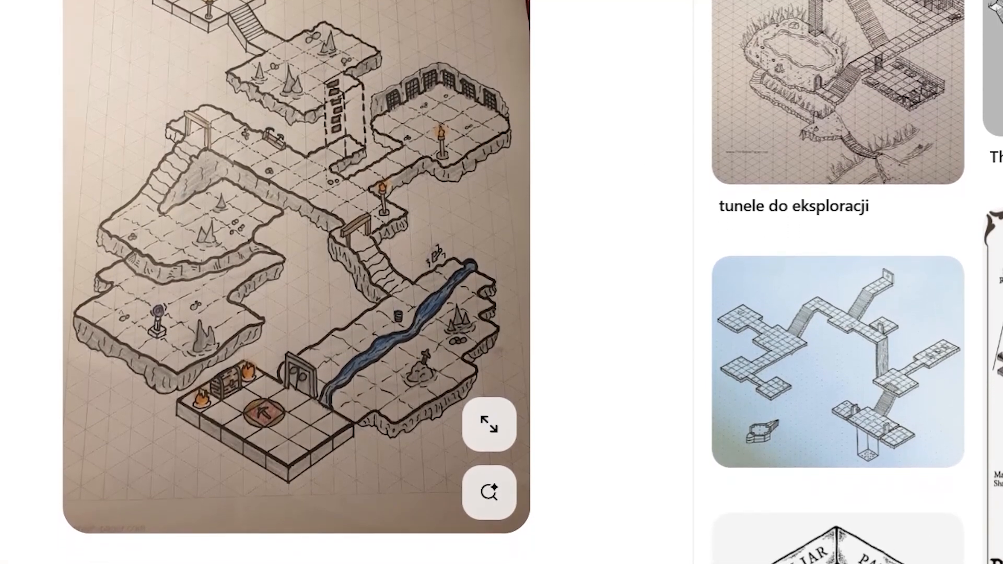
scroll("down", 3)
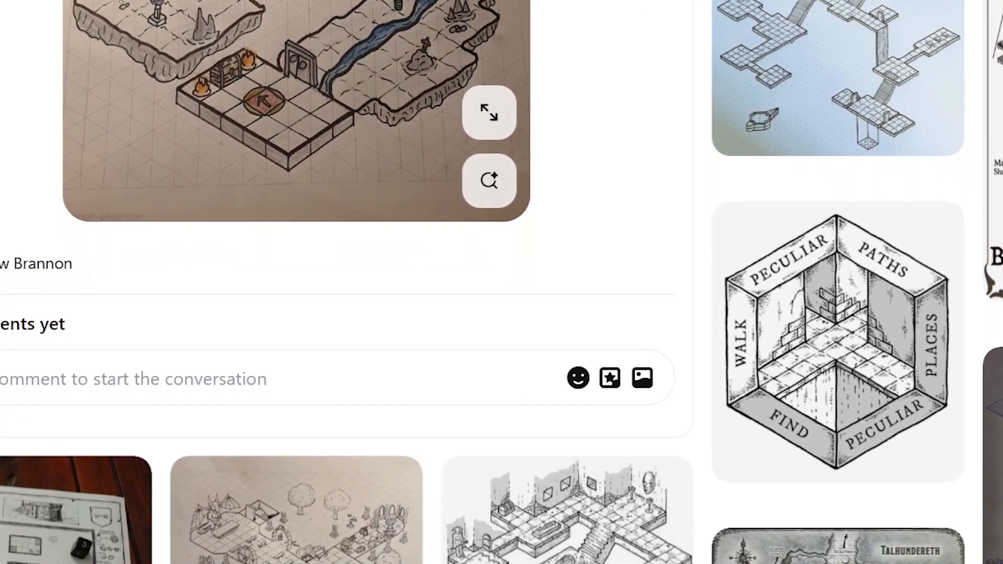
left_click(489, 113)
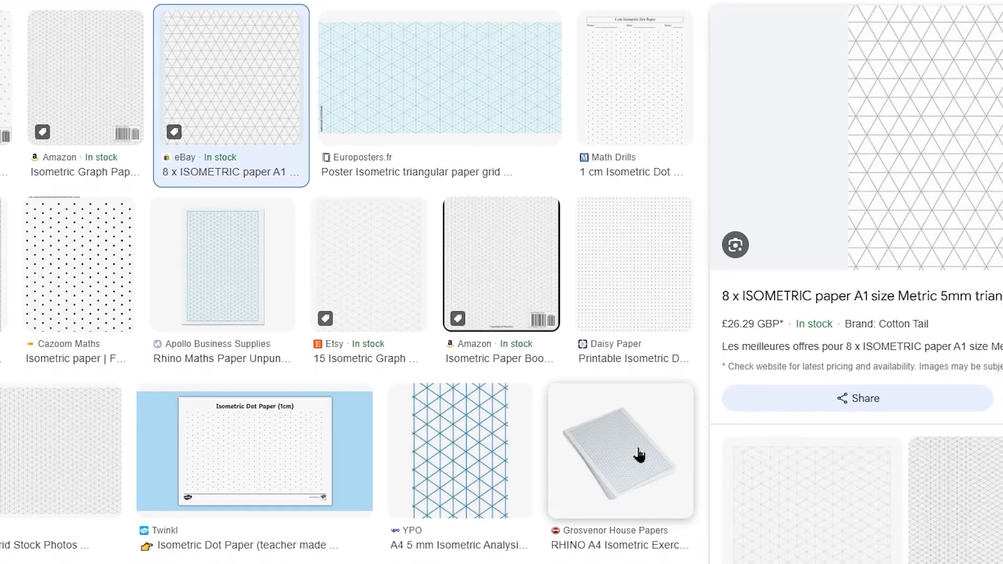
- Open the shop page for the RHINO A4 isometric exercise paper pad
left_click(619, 450)
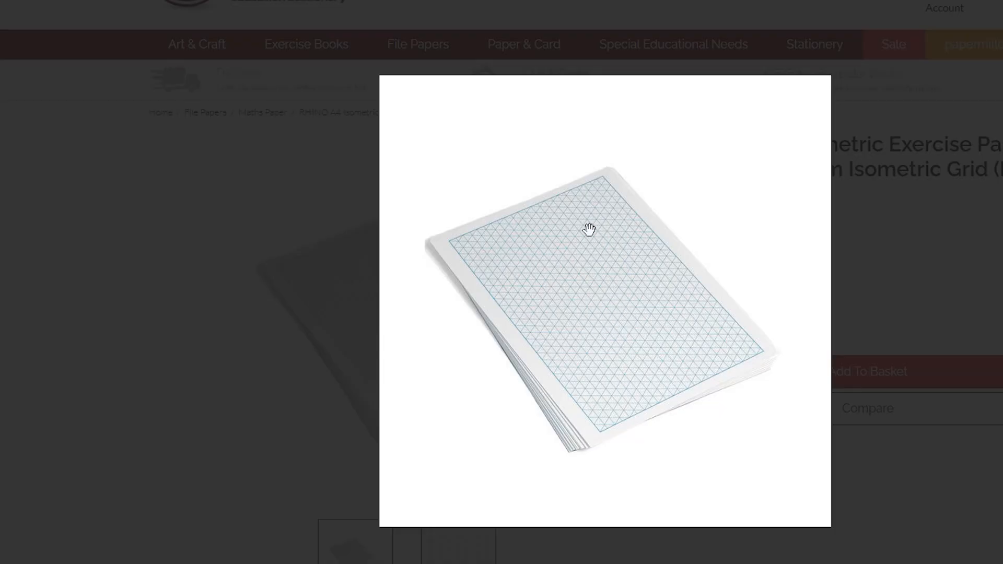